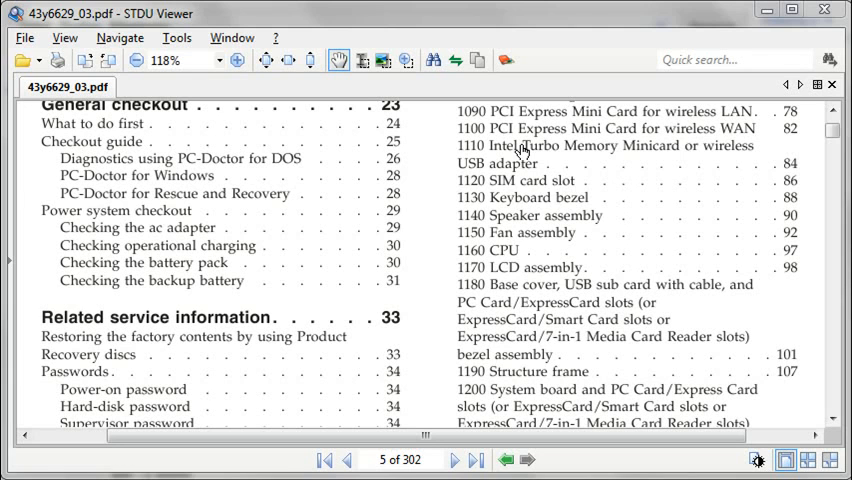
- Open the '1110 Intel Turbo Memory Minicard or wireless USB adapter' contents link in a new tab
{"action": "right_click", "coordinate": [520, 152]}
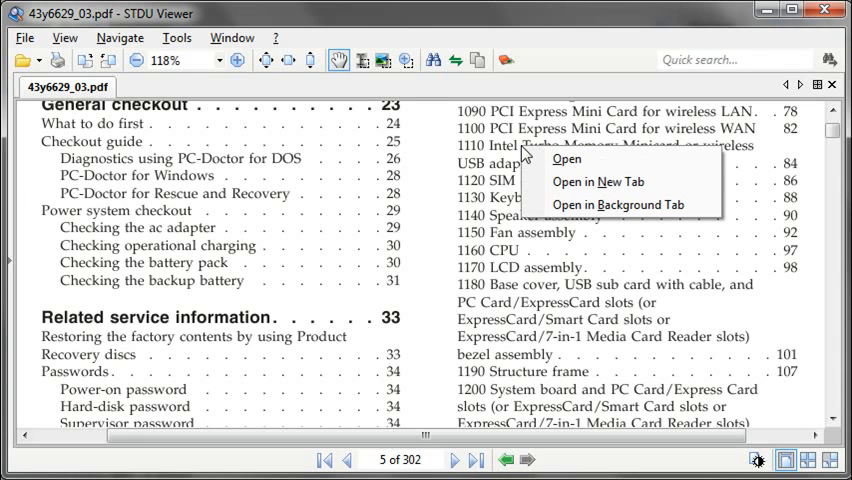
{"action": "mouse_move", "coordinate": [595, 181]}
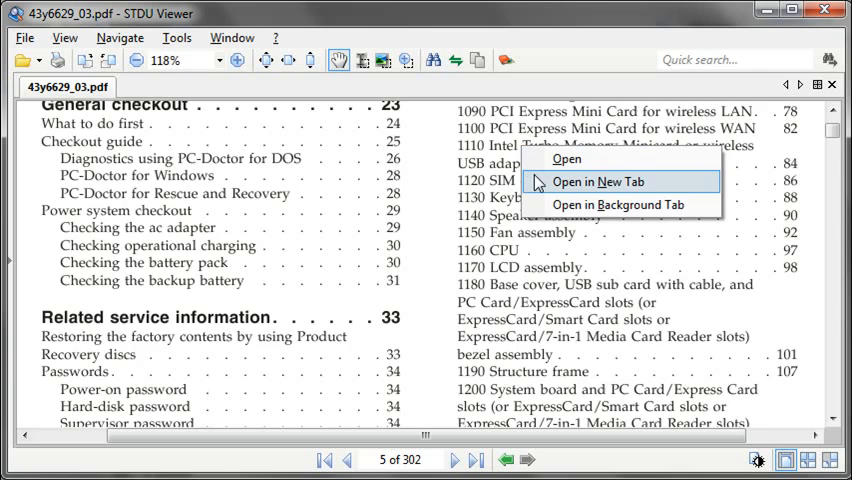
{"action": "left_click", "coordinate": [597, 181]}
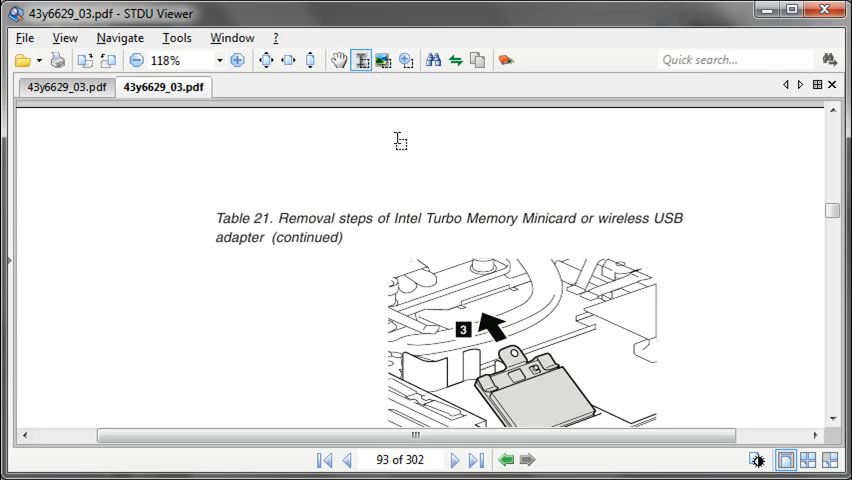
- Highlight 'Intel Turbo Memory' in the Table 21 caption and search it with Google
{"action": "left_click_drag", "start_coordinate": [393, 218], "coordinate": [516, 227]}
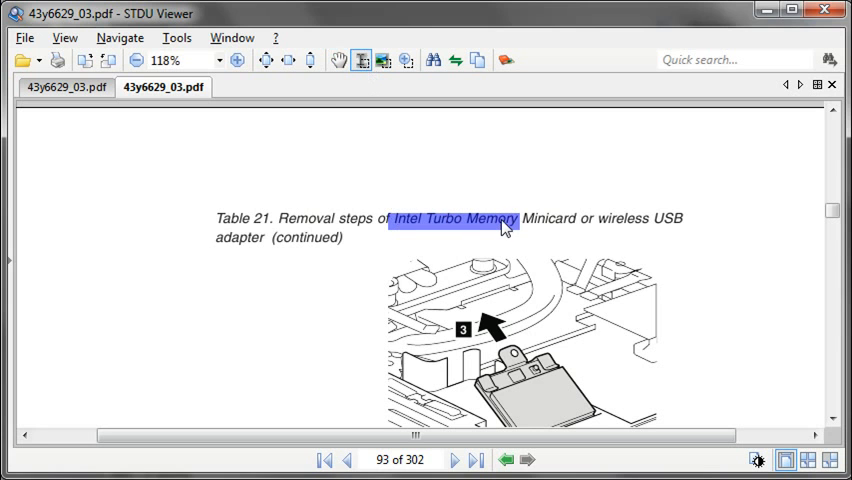
{"action": "right_click", "coordinate": [505, 226]}
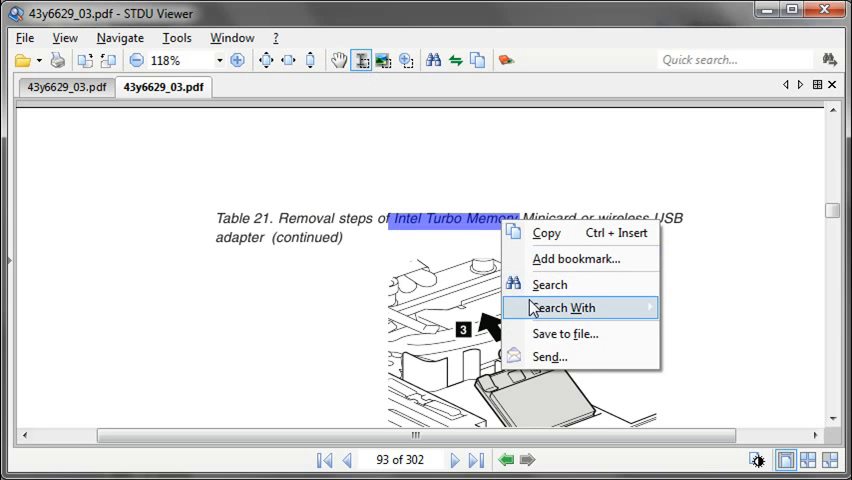
{"action": "mouse_move", "coordinate": [563, 307]}
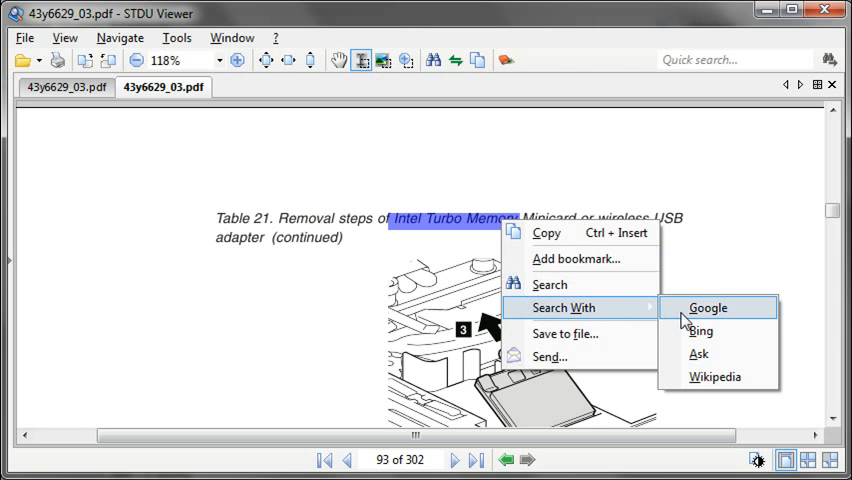
{"action": "left_click", "coordinate": [708, 307]}
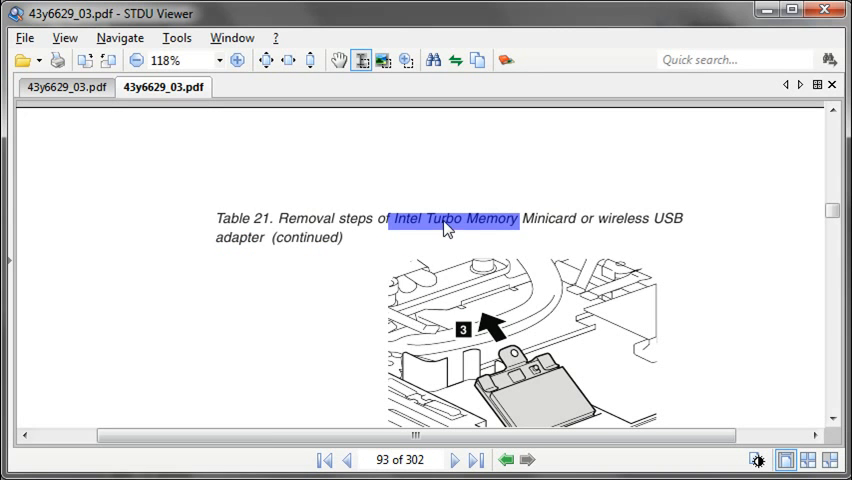
- Show the context menu for the highlighted 'Intel Turbo Memory' with its Send option
{"action": "right_click", "coordinate": [445, 227]}
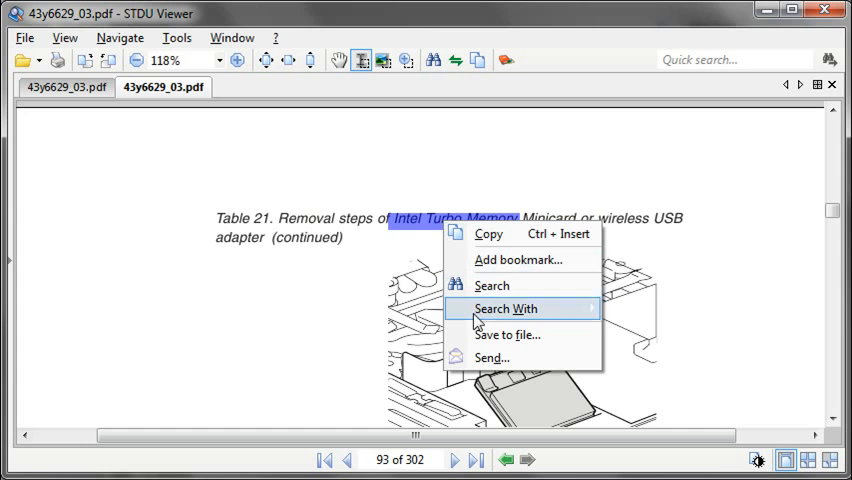
{"action": "mouse_move", "coordinate": [487, 358]}
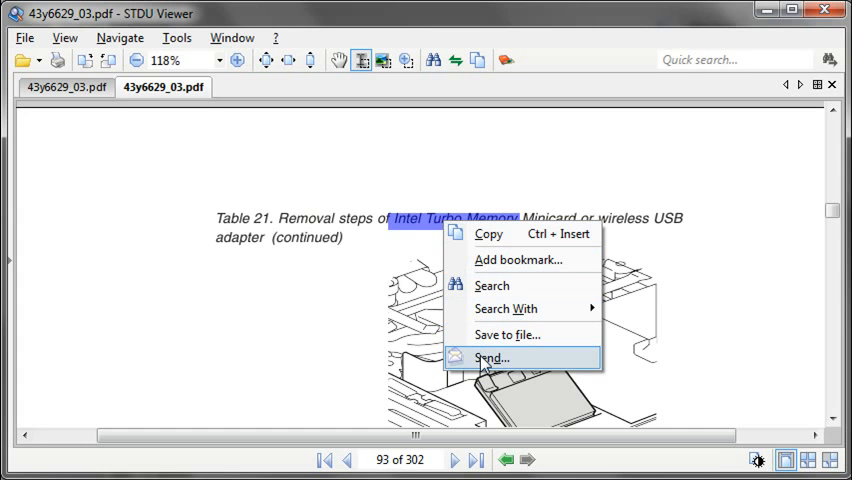